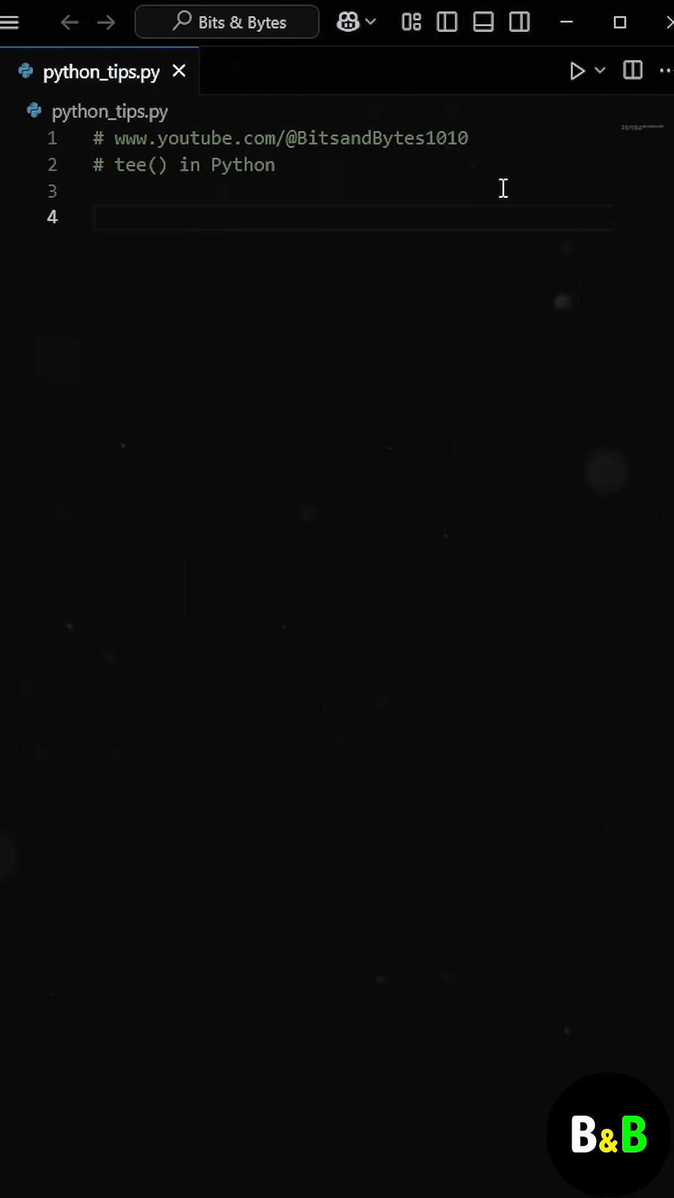
Write the activity_stream generator yielding 'User A Logged In' and the other activity messages.
{"action": "type", "text": "de"}
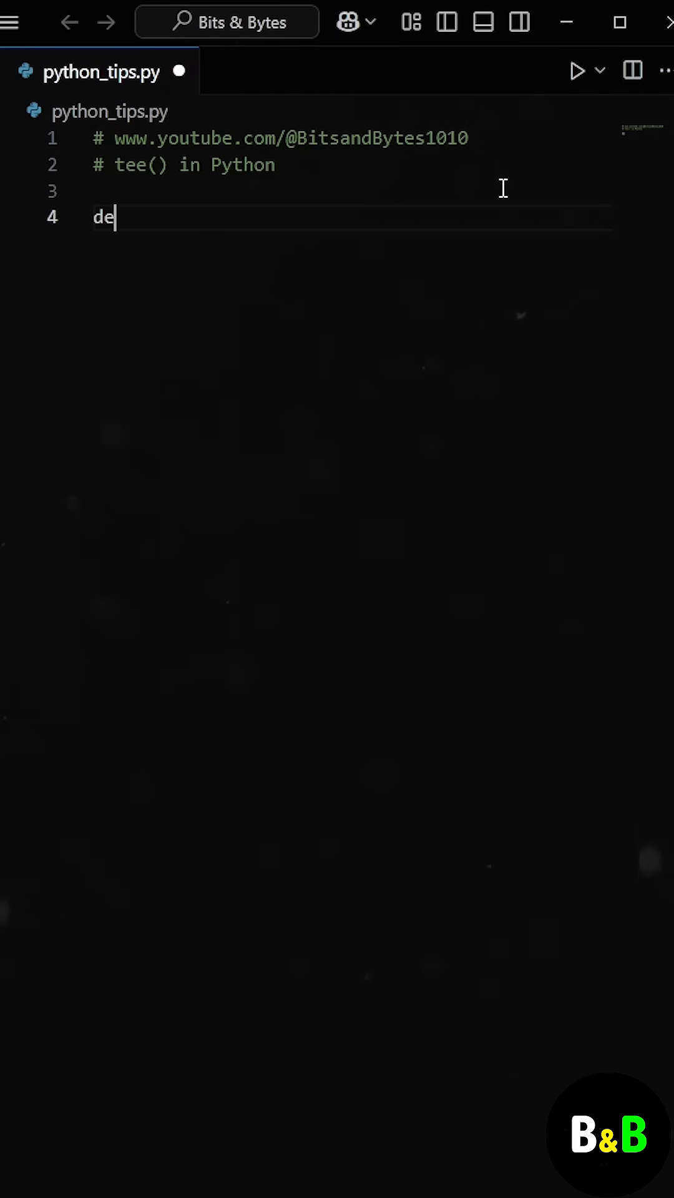
{"action": "type", "text": "f activity_stream():"}
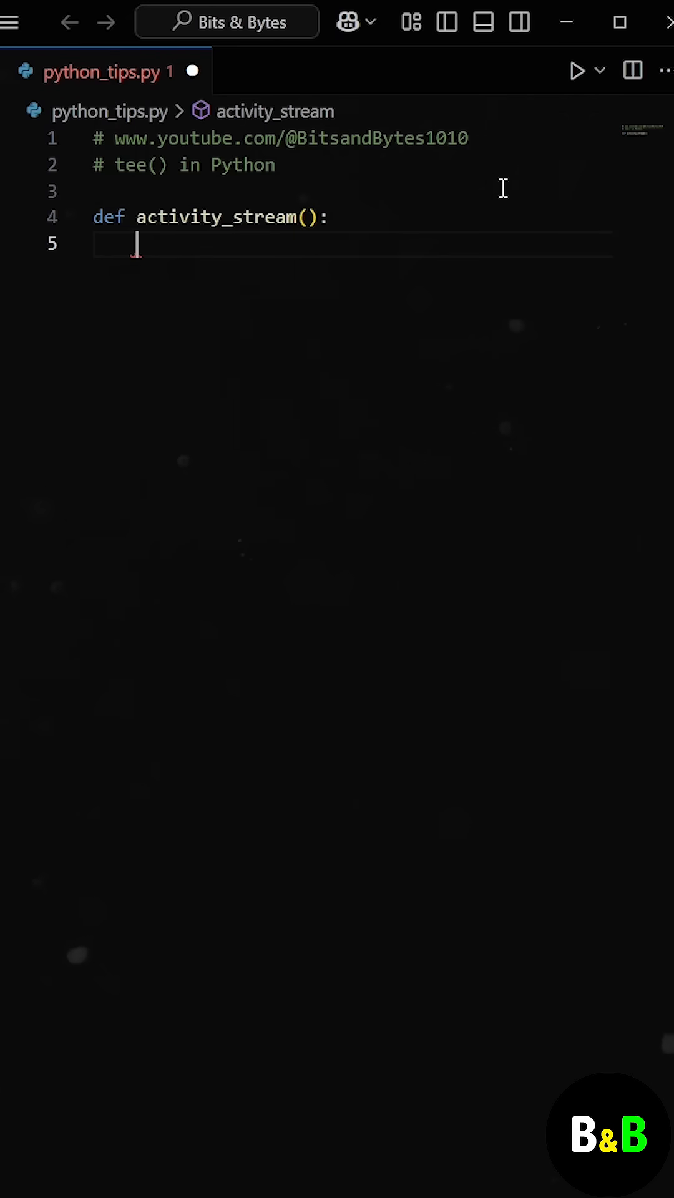
{"action": "type", "text": "yield 'User A Lo"}
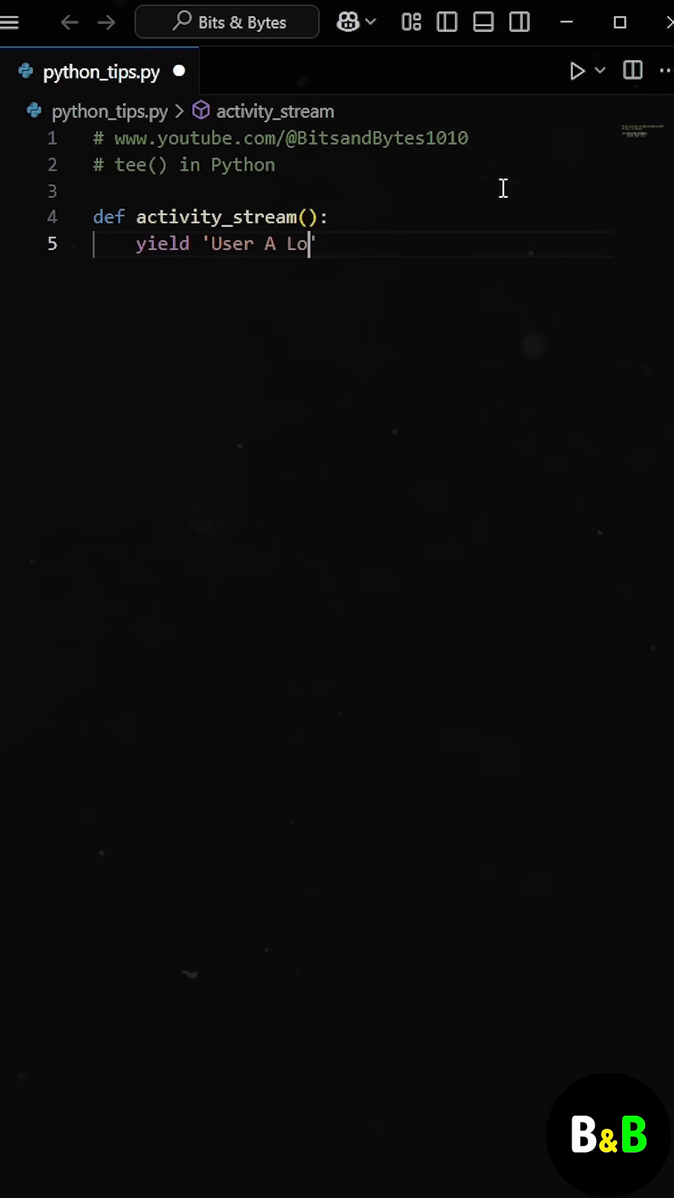
{"action": "type", "text": "gged In'"}
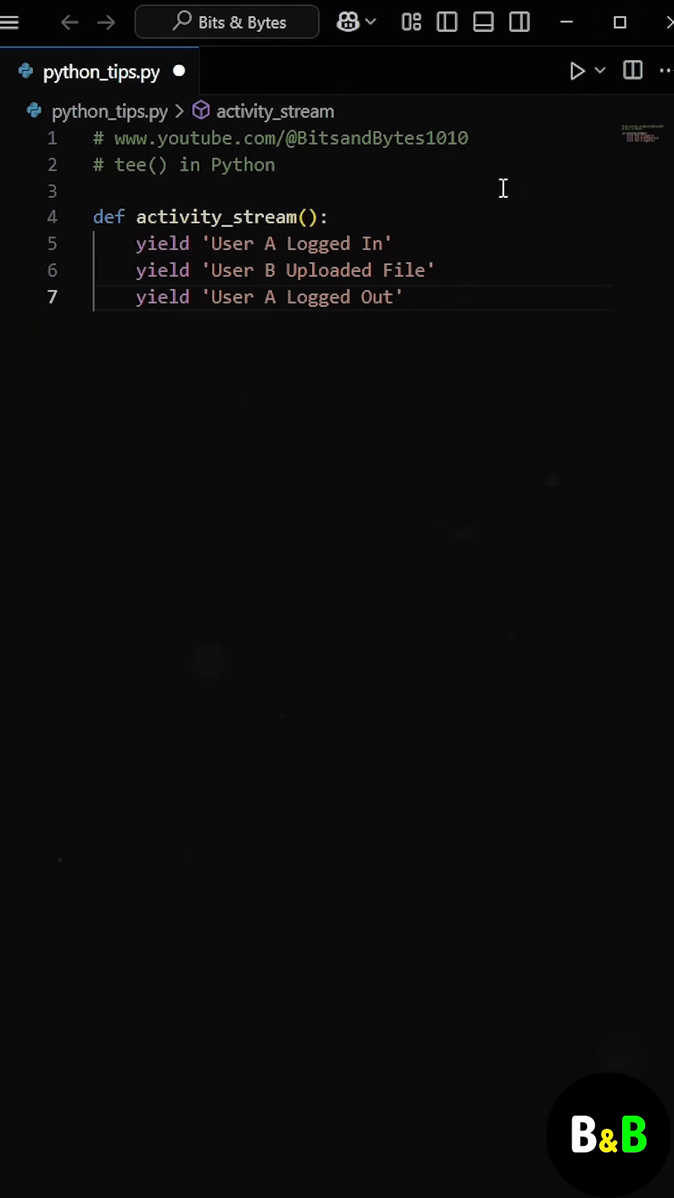
{"action": "key", "text": "enter"}
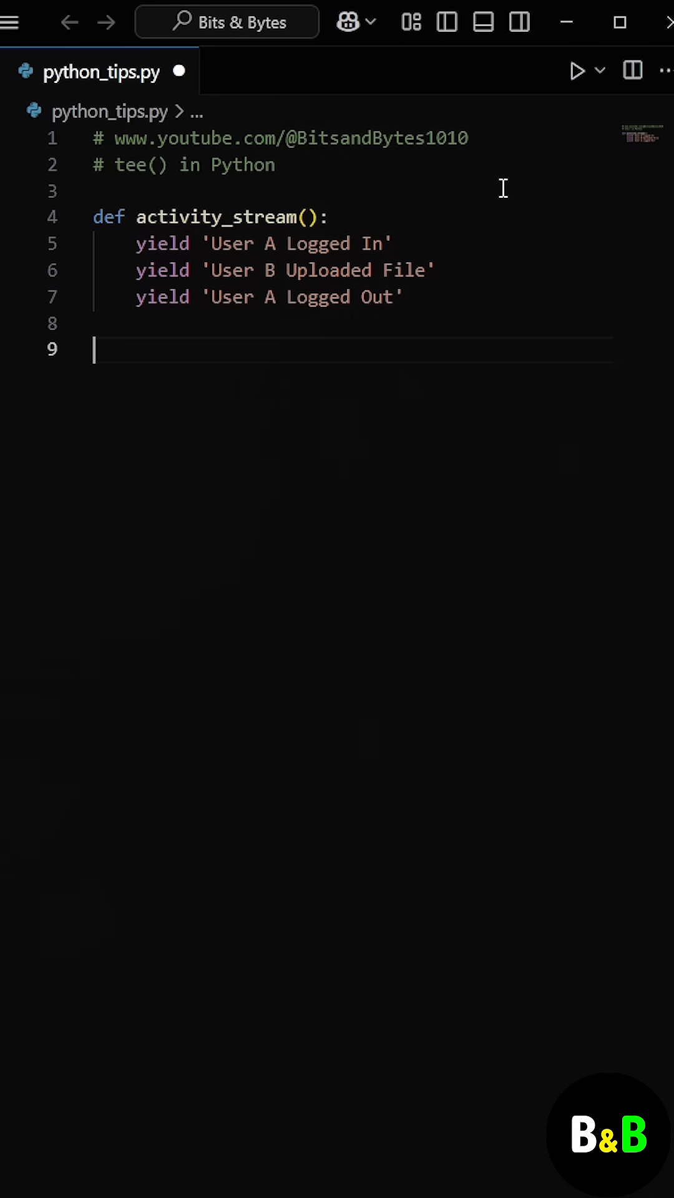
Assign logs = activity_stream() and add the two for loops printing Saving and Alerting lines.
{"action": "type", "text": "lo"}
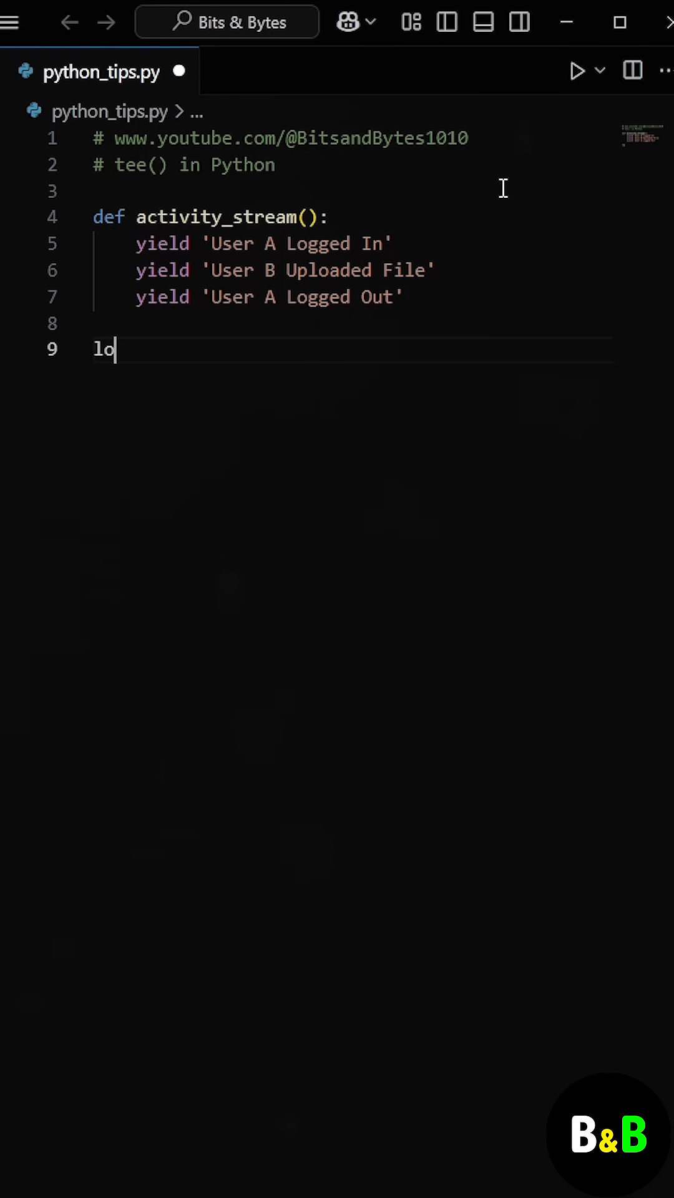
{"action": "type", "text": "gs = activity_str"}
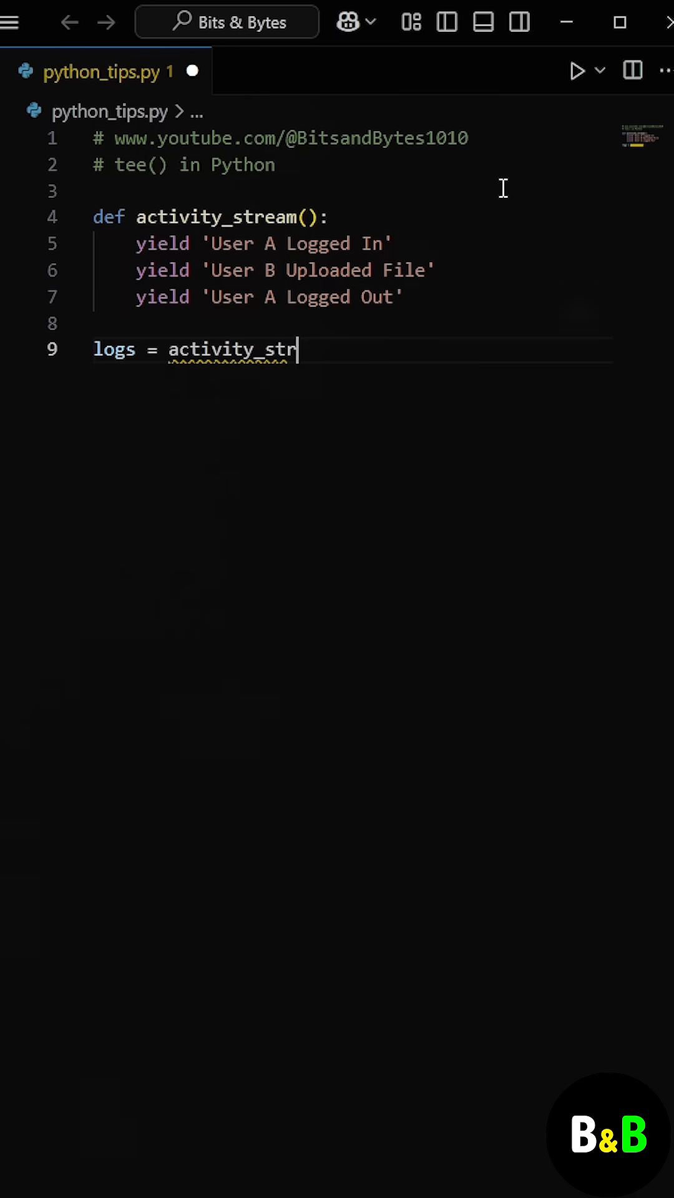
{"action": "type", "text": "eam()"}
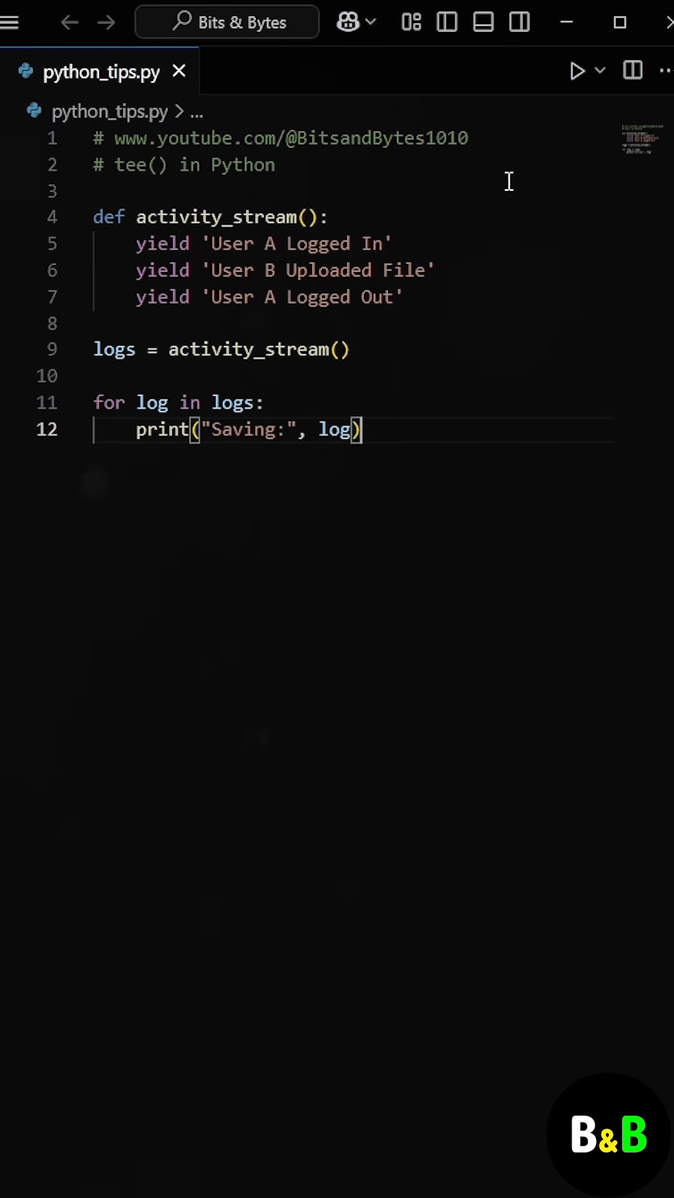
{"action": "left_click", "coordinate": [577, 69]}
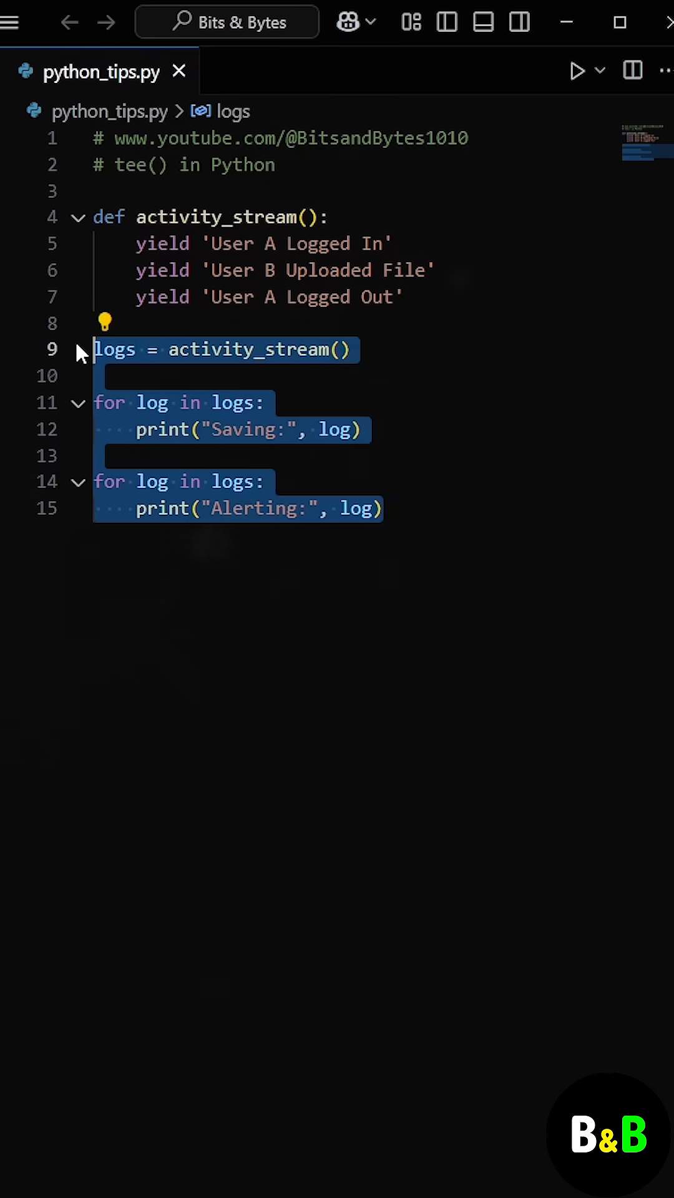
Import tee from itertools and split activity_stream() into logs1, logs2 = tee(activity_stream(), 2).
{"action": "type", "text": "from itertools import tee"}
{"action": "type", "text": "log"}
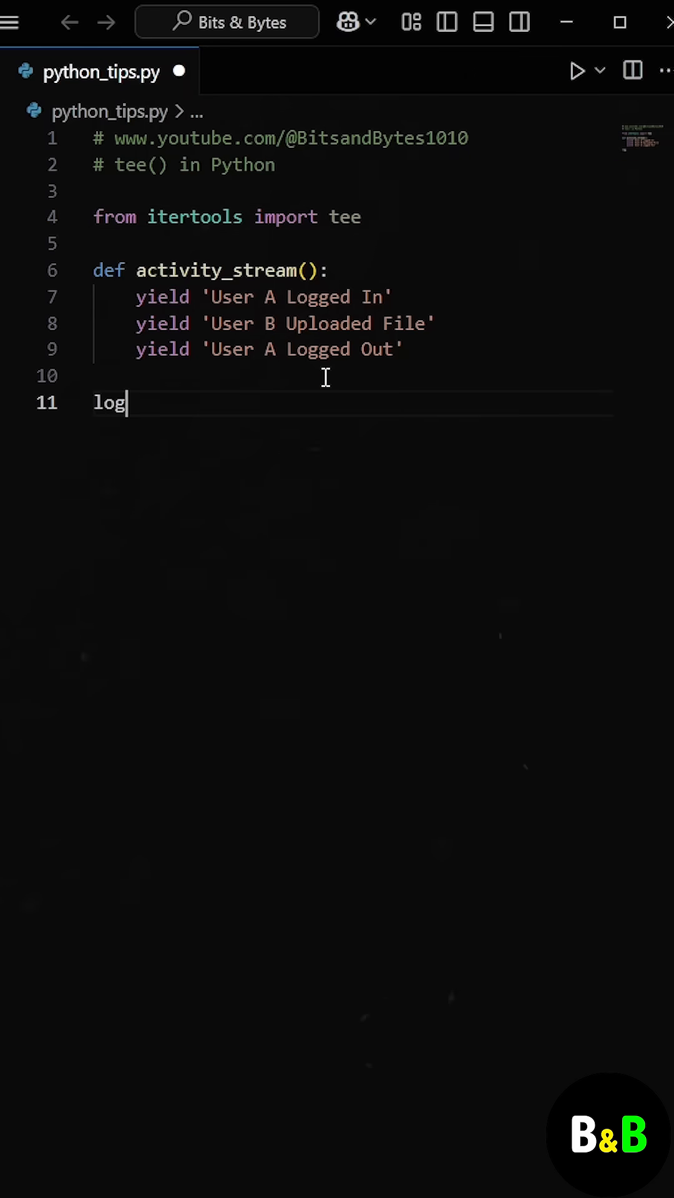
{"action": "type", "text": "s1, logs2 = tee("}
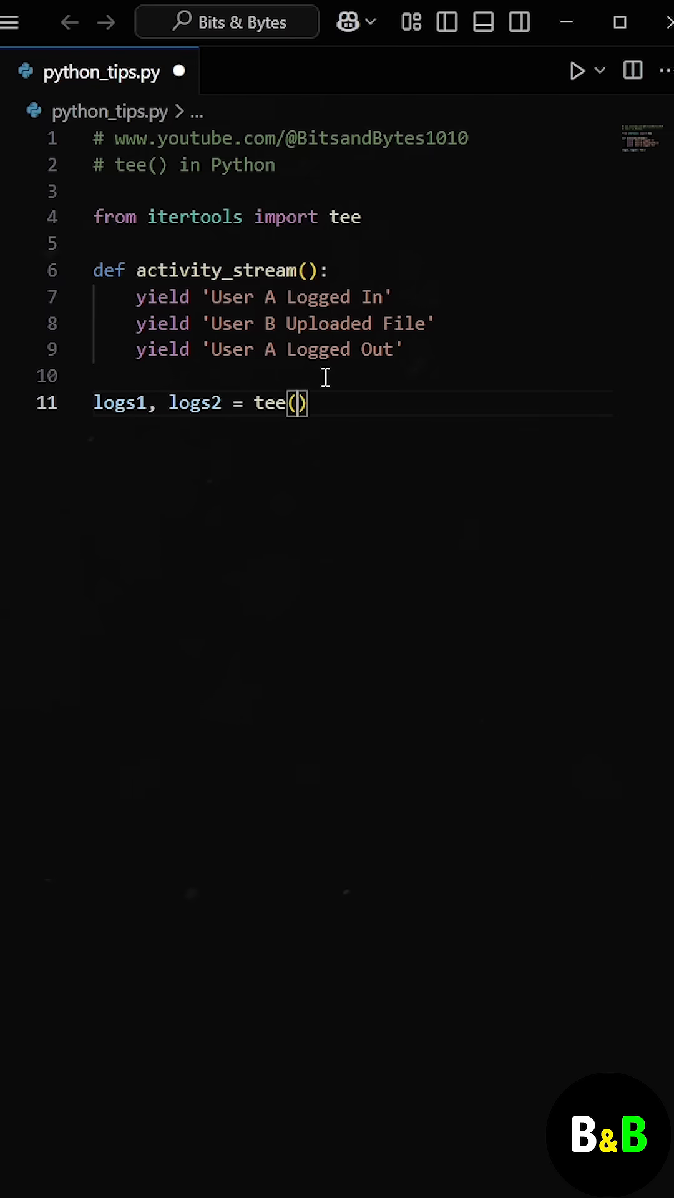
{"action": "type", "text": "activity_stream()"}
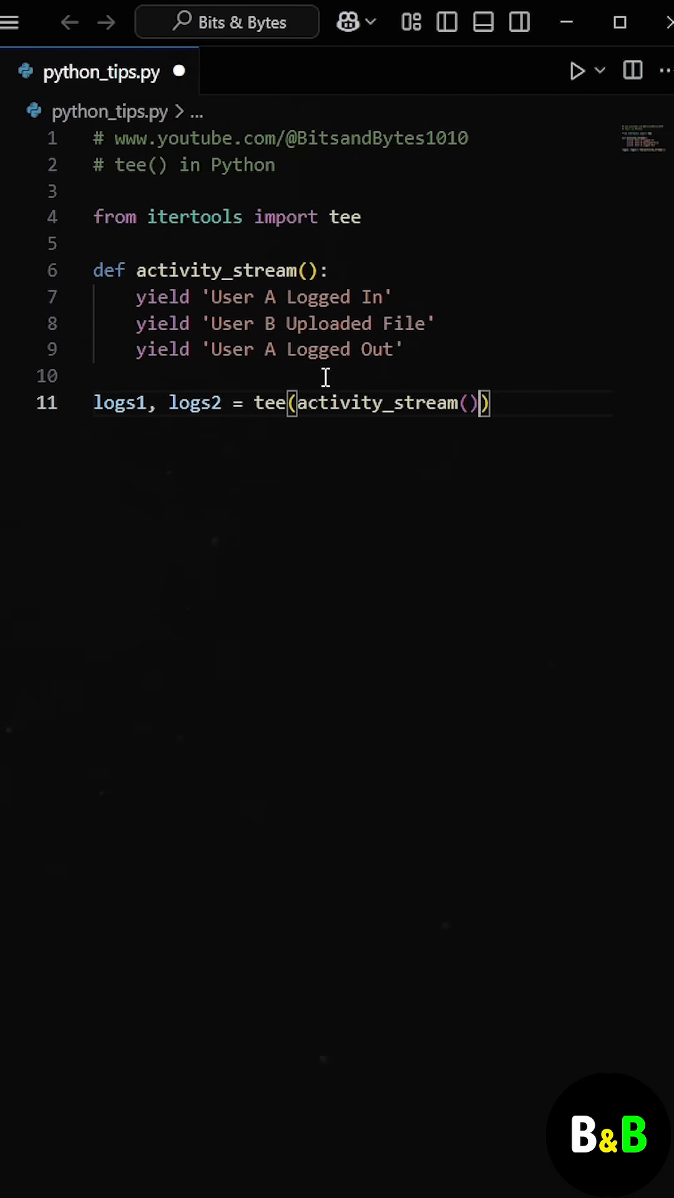
{"action": "type", "text": ", 2"}
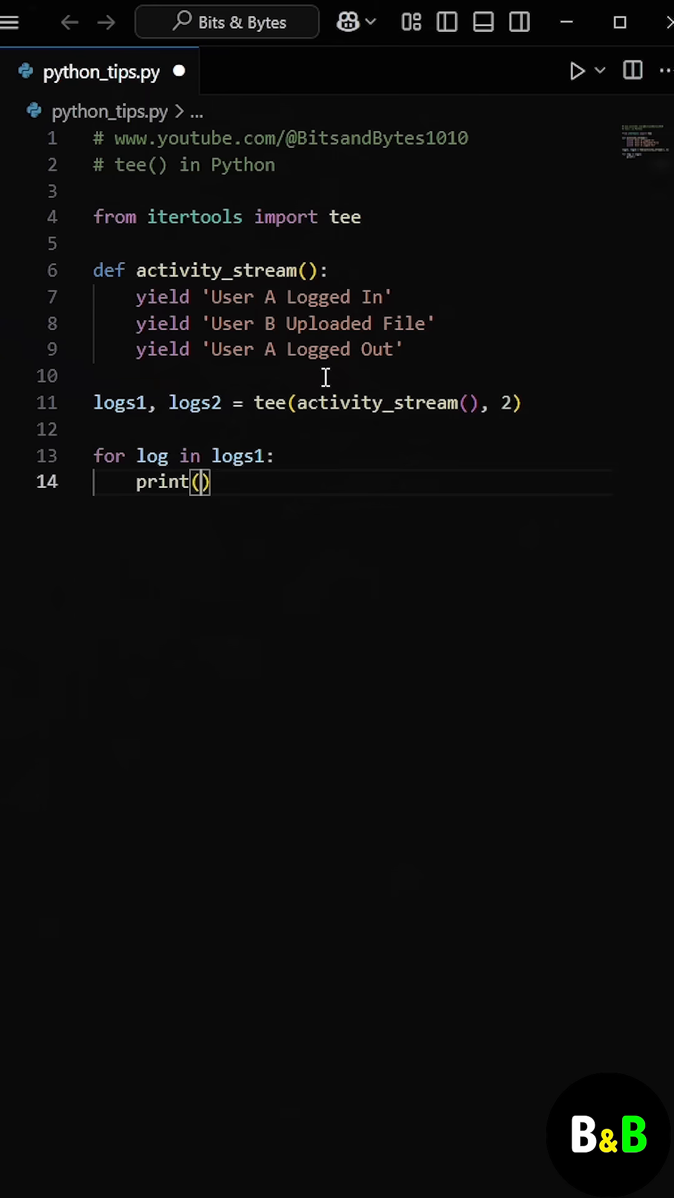
Loop over each copy printing "Saving:", log and run the script to show the output.
{"action": "type", "text": "\"Saving:\", log"}
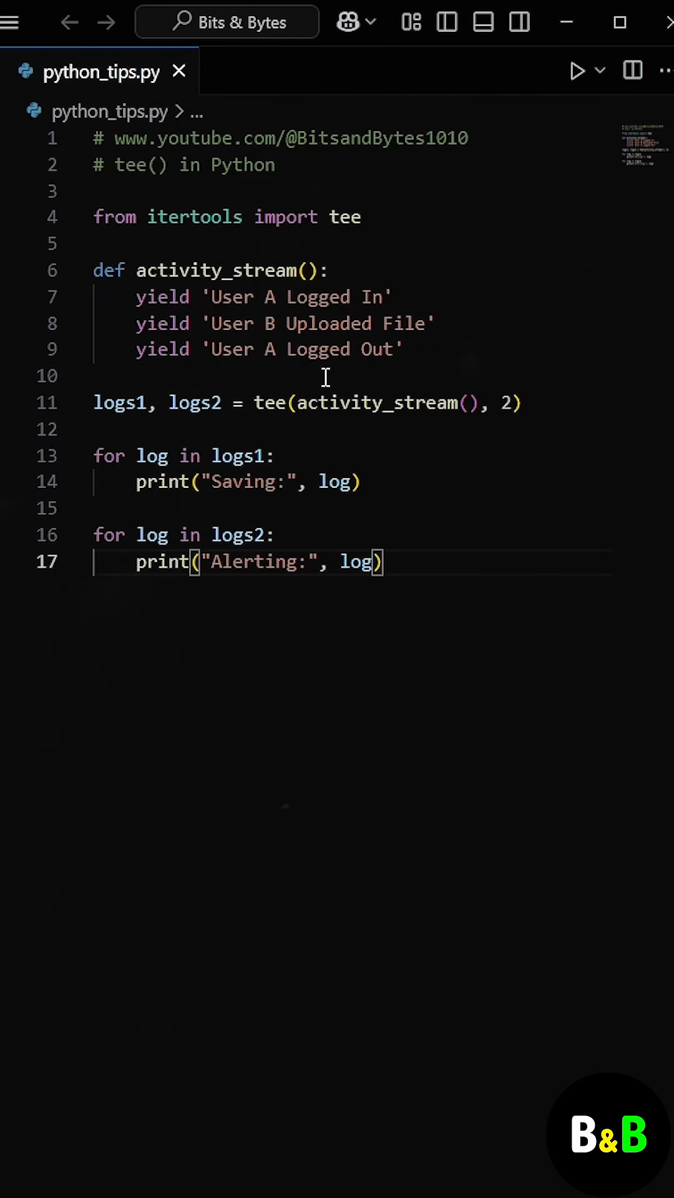
{"action": "left_click", "coordinate": [578, 70]}
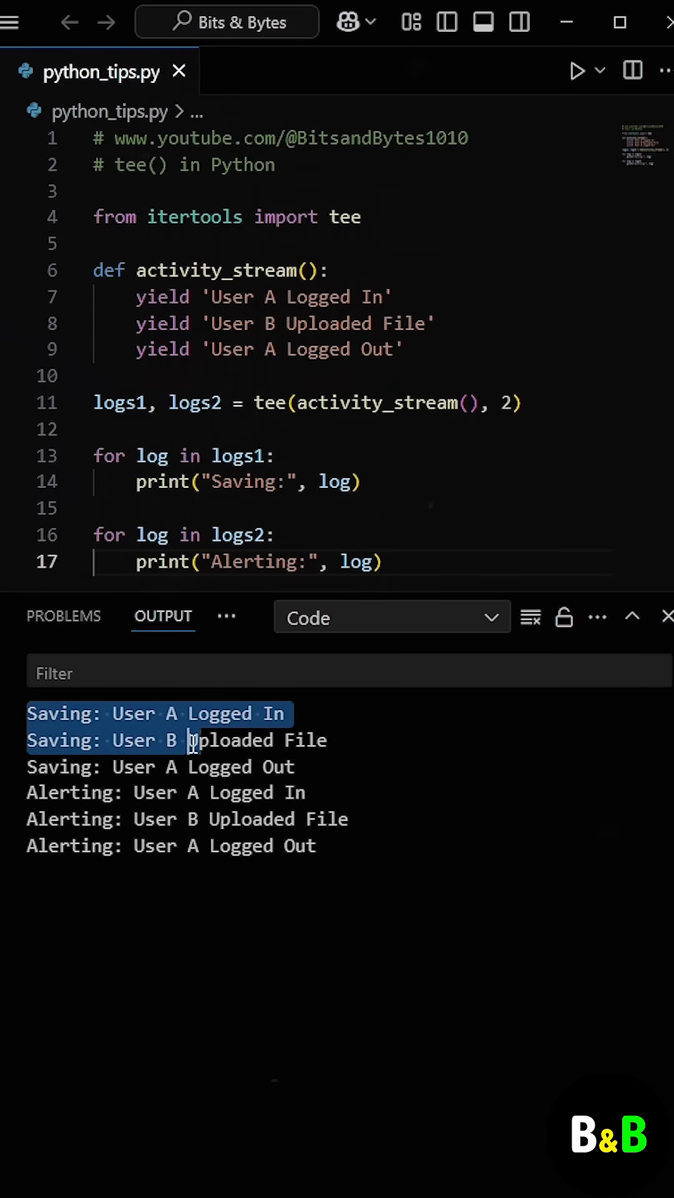